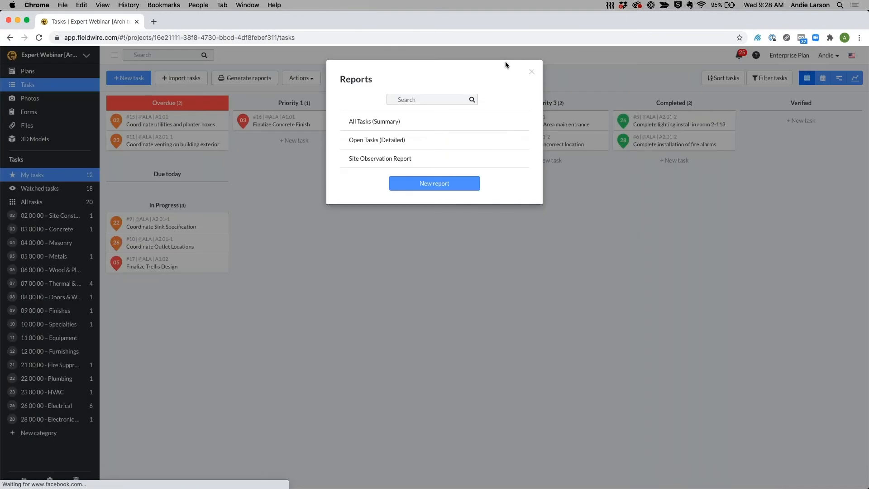
Close Reports, then select and deselect all 56 plan sheets in Plans.
left_click(530, 72)
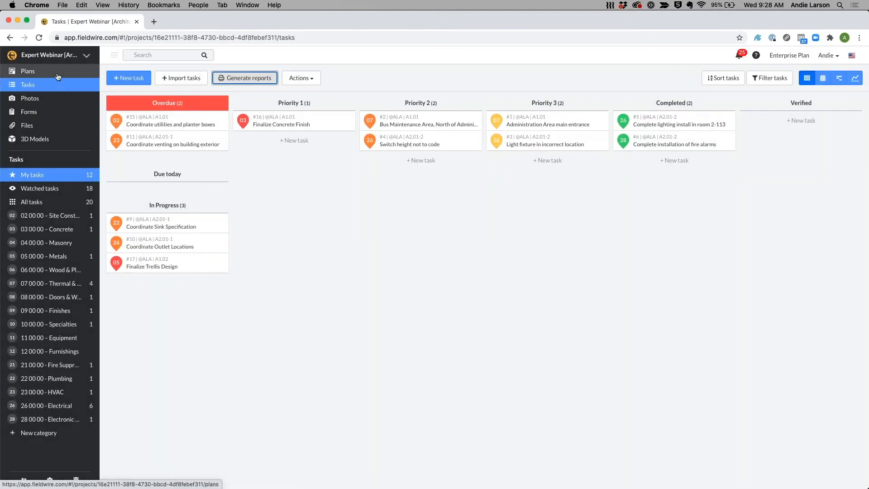
left_click(26, 71)
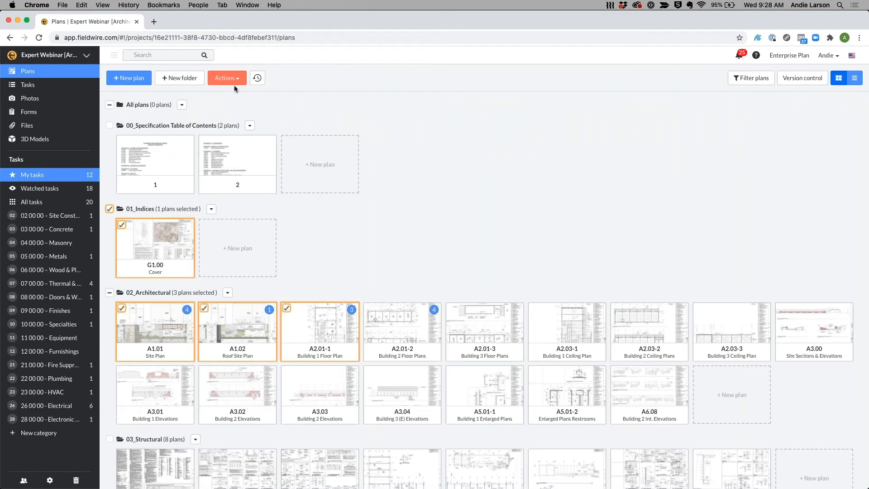
left_click(226, 77)
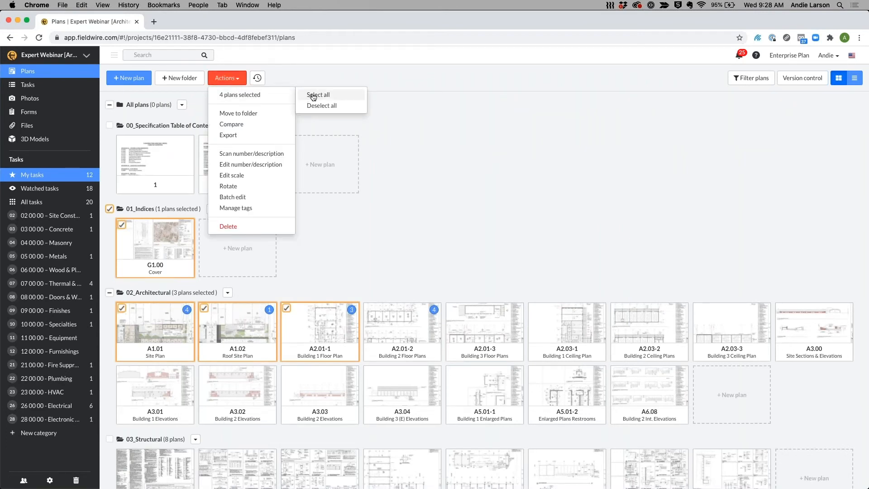
left_click(318, 94)
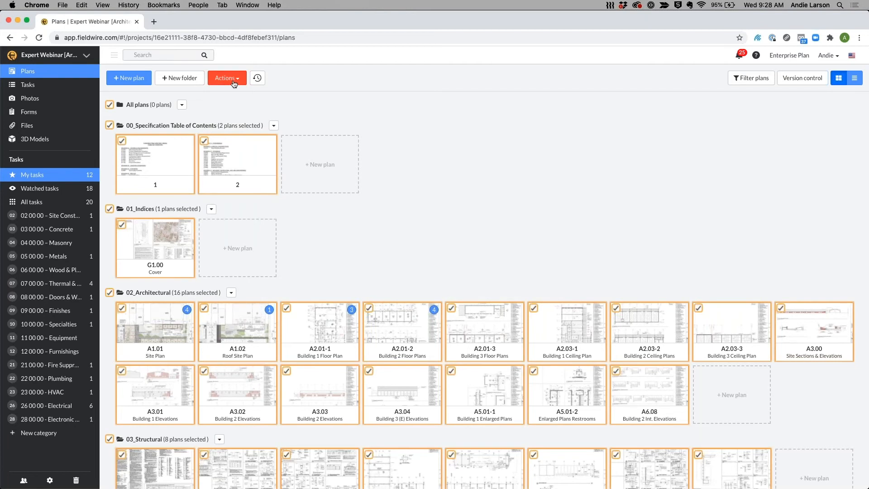
left_click(226, 78)
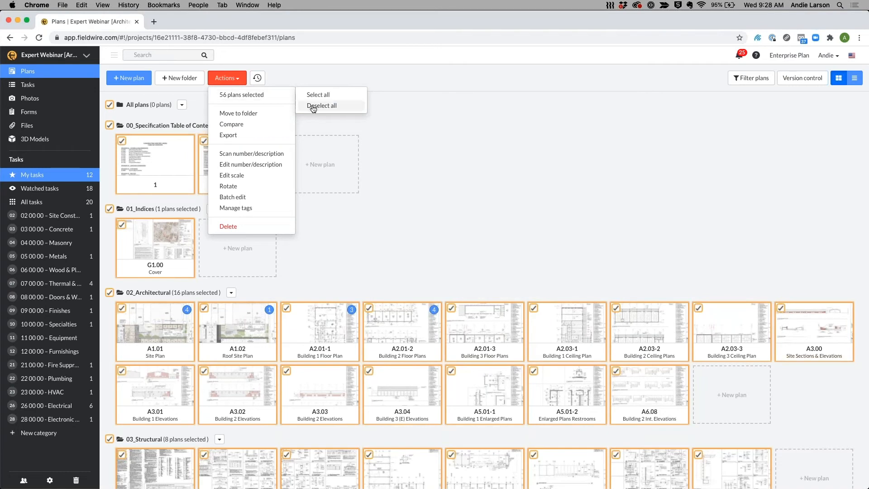
left_click(322, 106)
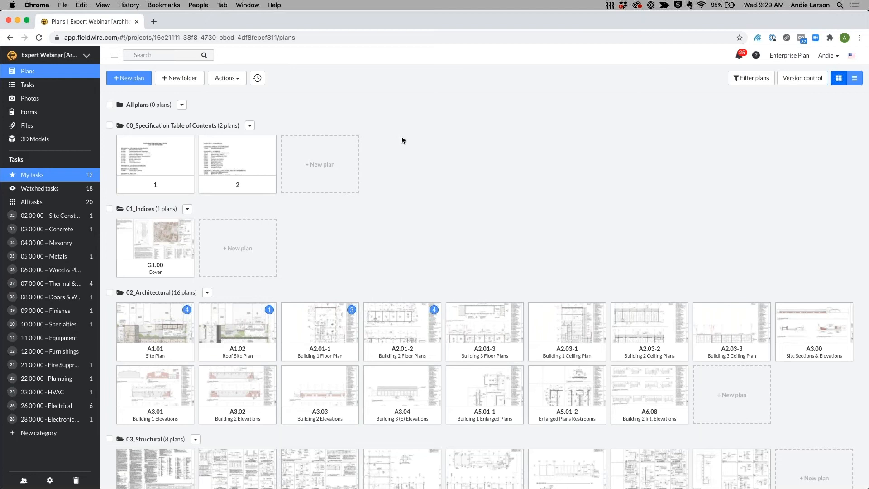
mouse_move(422, 179)
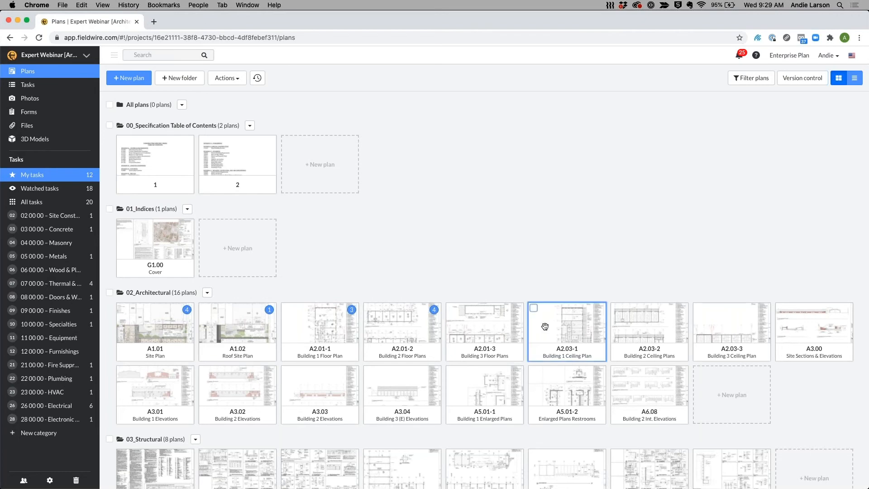
mouse_move(549, 330)
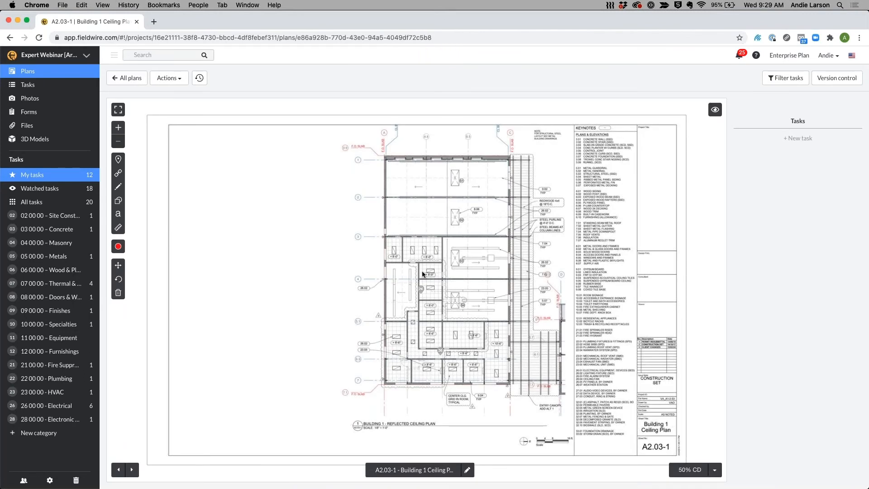
mouse_move(160, 261)
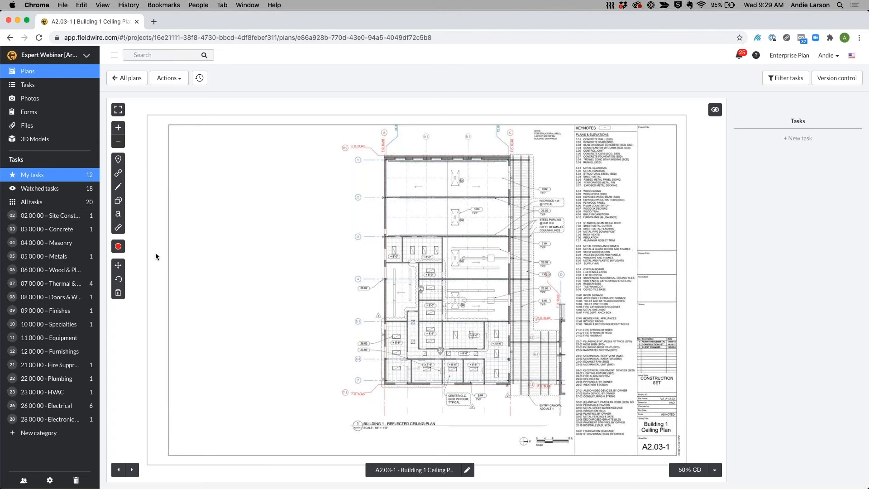
Place a task on sheet A2.03-1 and open task #22 in the lower corridor.
left_click(119, 158)
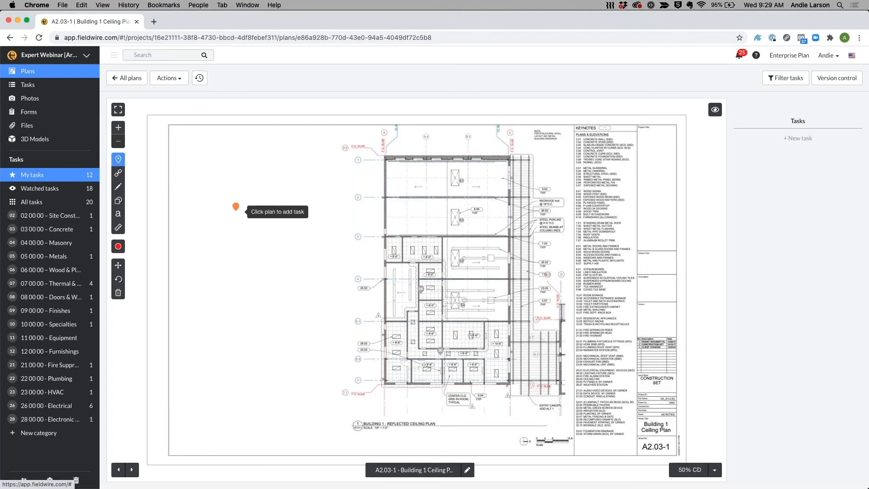
mouse_move(446, 348)
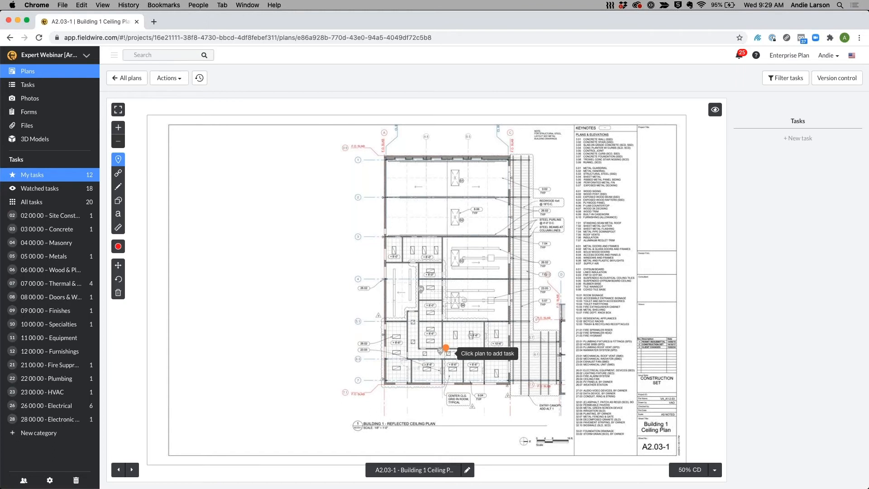
left_click(446, 348)
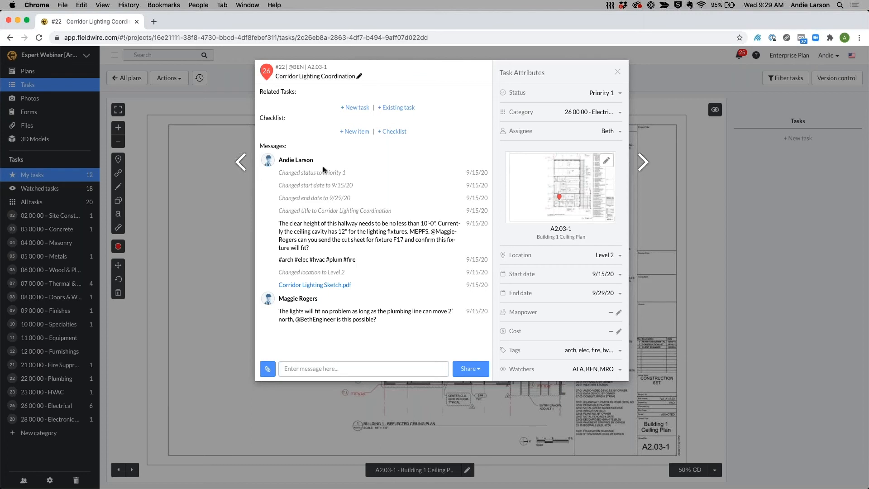
mouse_move(299, 183)
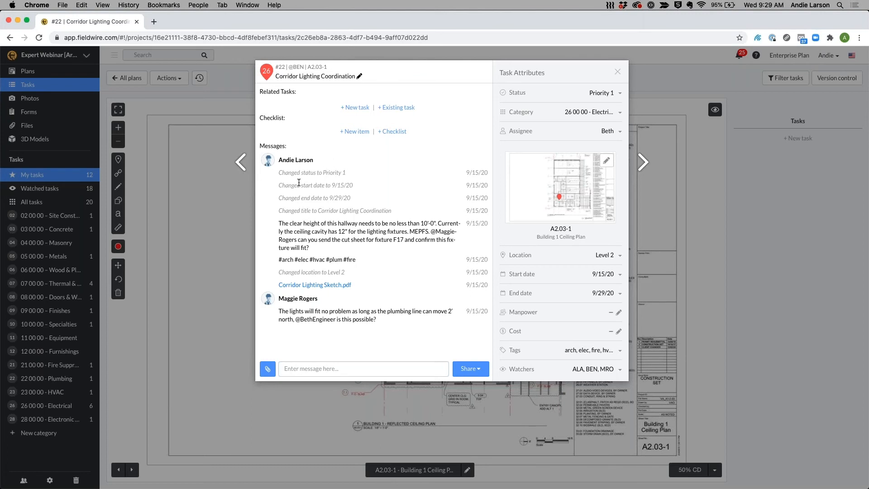
mouse_move(372, 203)
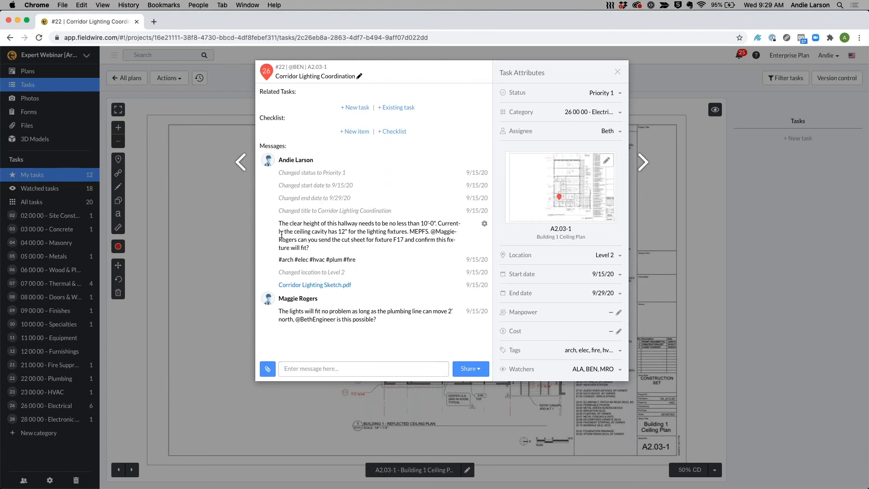
mouse_move(434, 232)
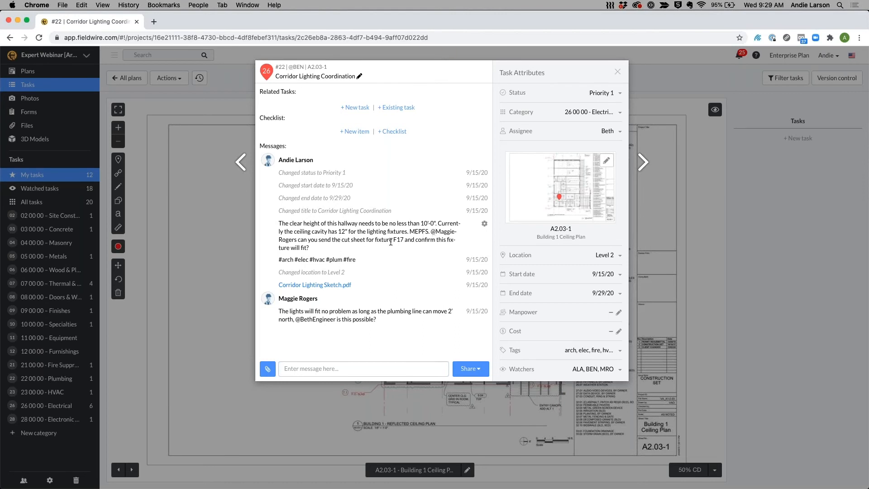
mouse_move(344, 246)
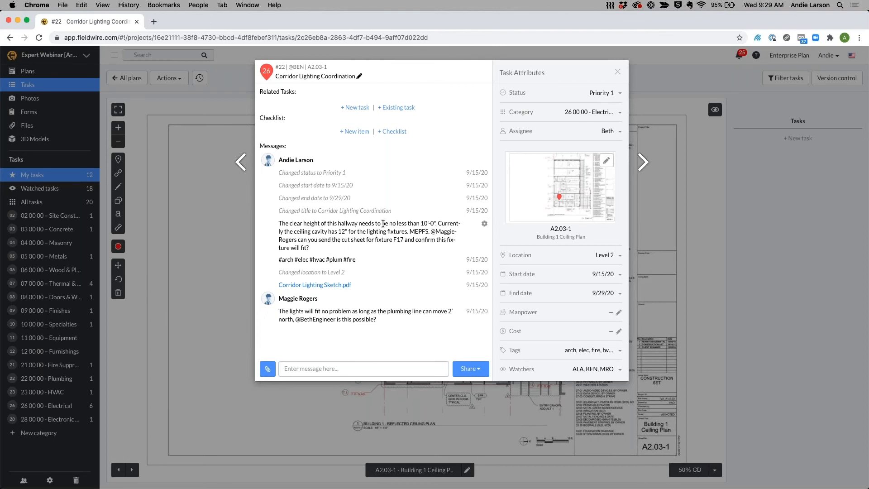
mouse_move(383, 261)
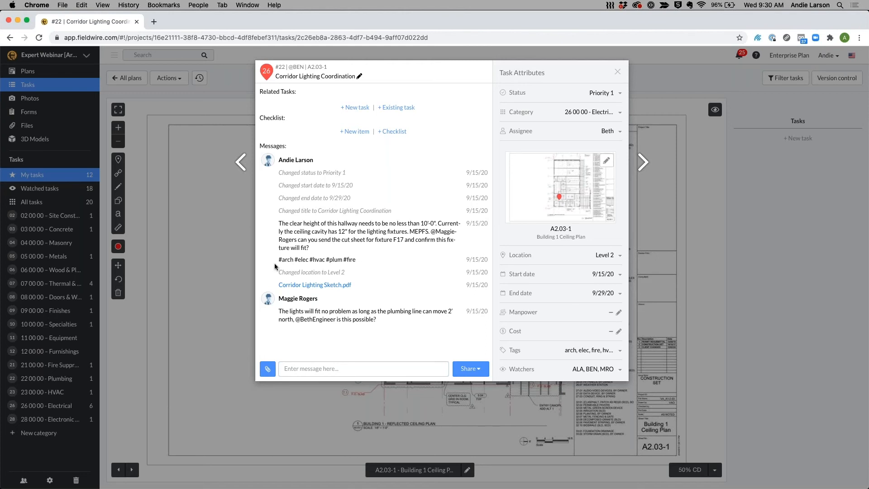
mouse_move(363, 262)
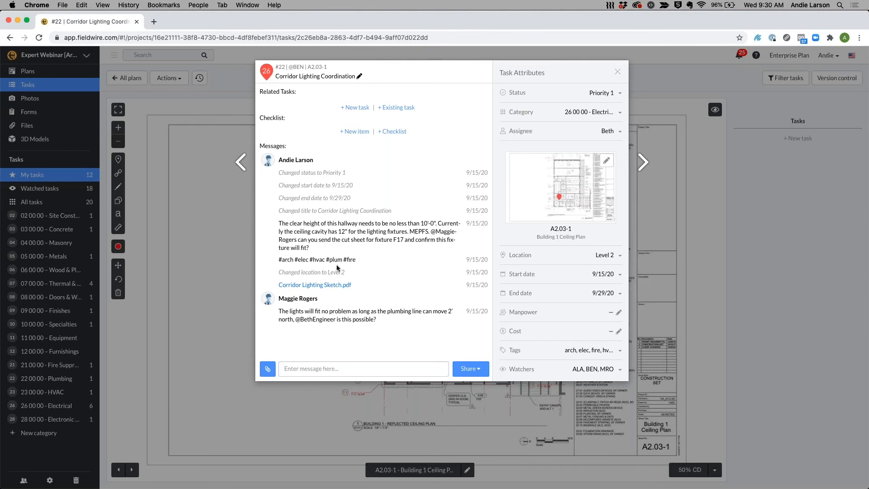
mouse_move(527, 114)
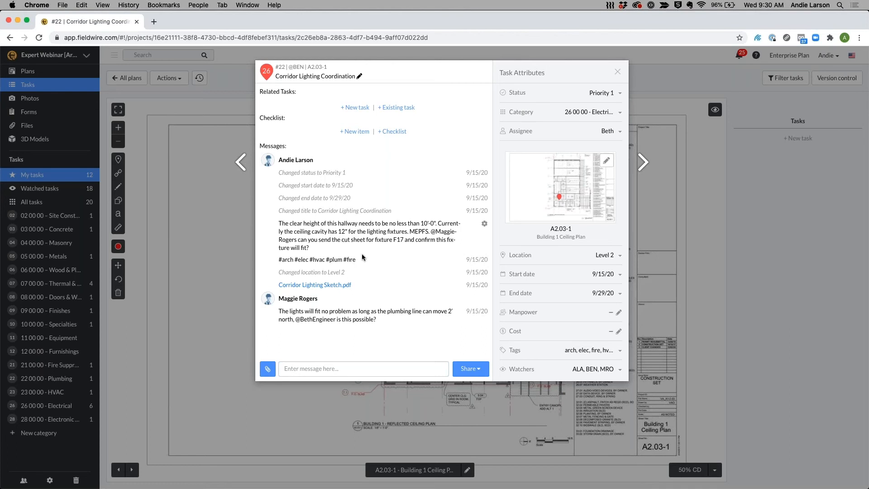
mouse_move(361, 261)
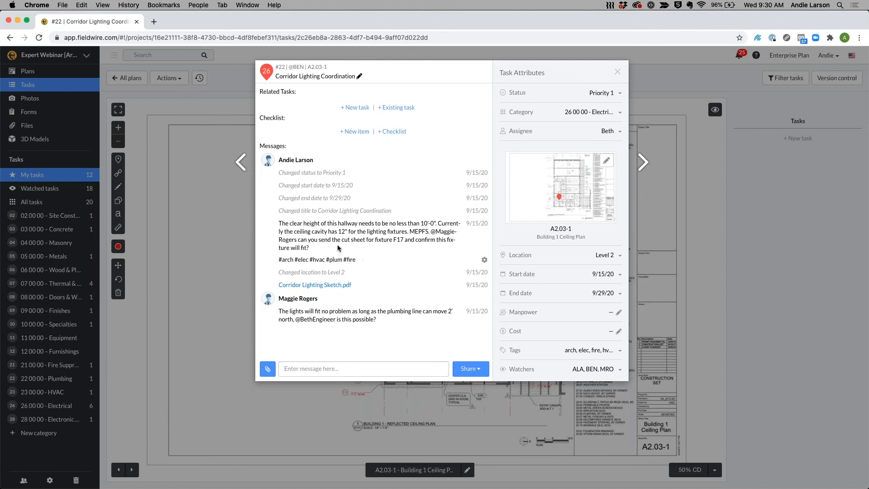
mouse_move(378, 260)
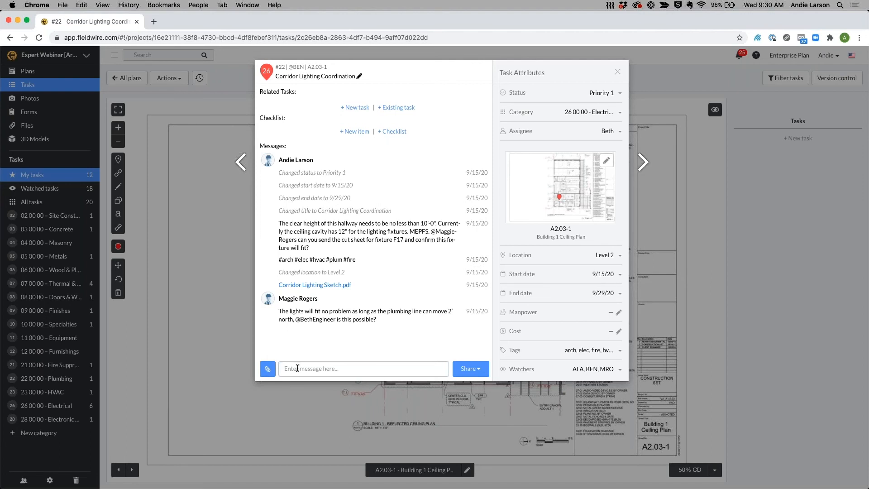
mouse_move(376, 273)
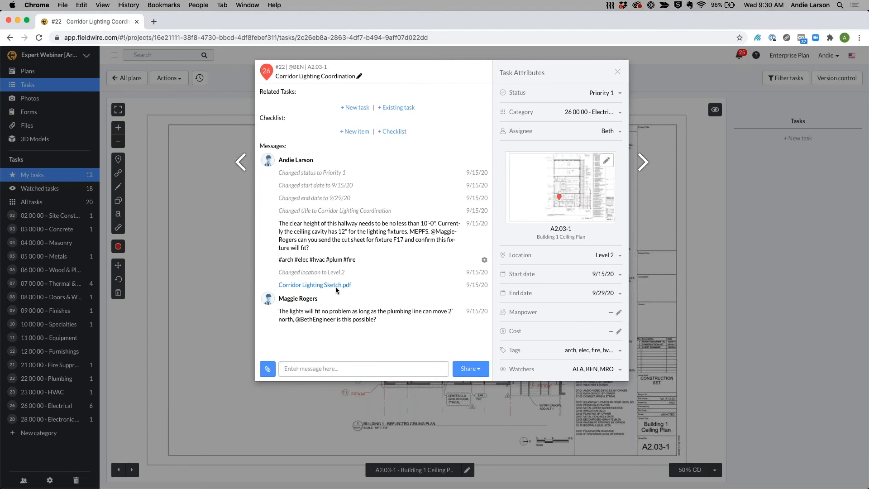
mouse_move(494, 354)
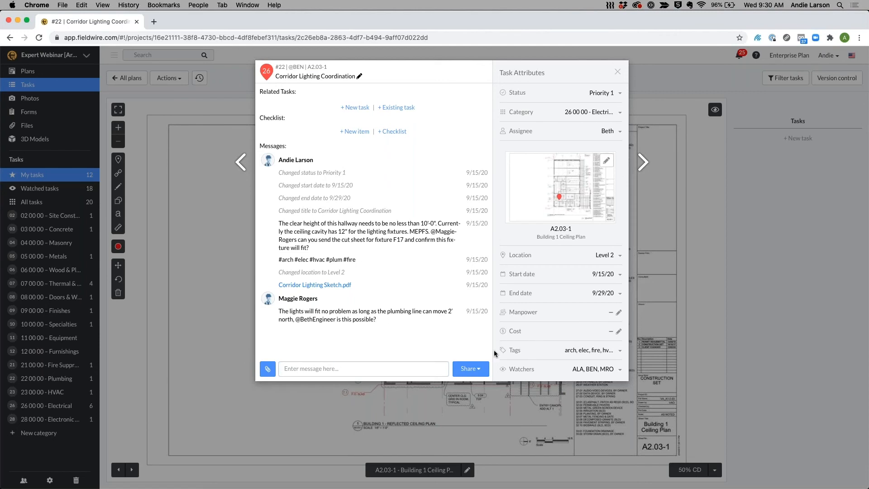
Activate the message box on task #22 for a new reply.
left_click(593, 350)
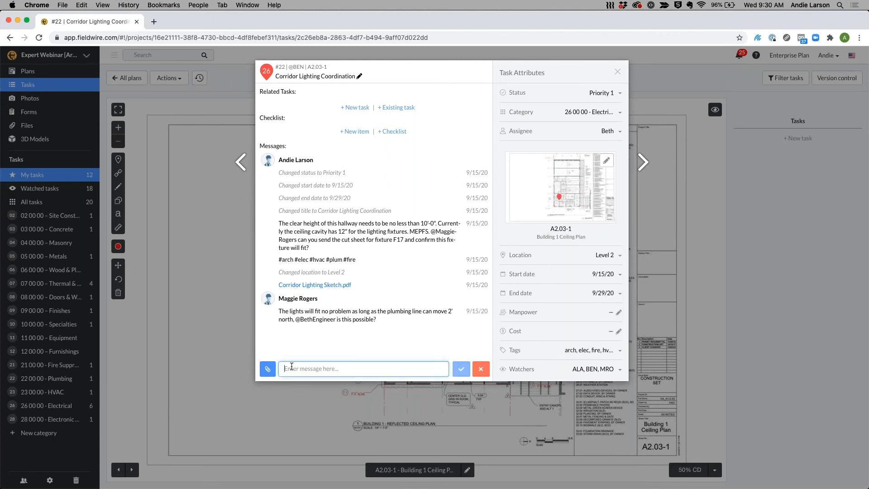
Post a message with the #civil hashtag on task #22.
type("#")
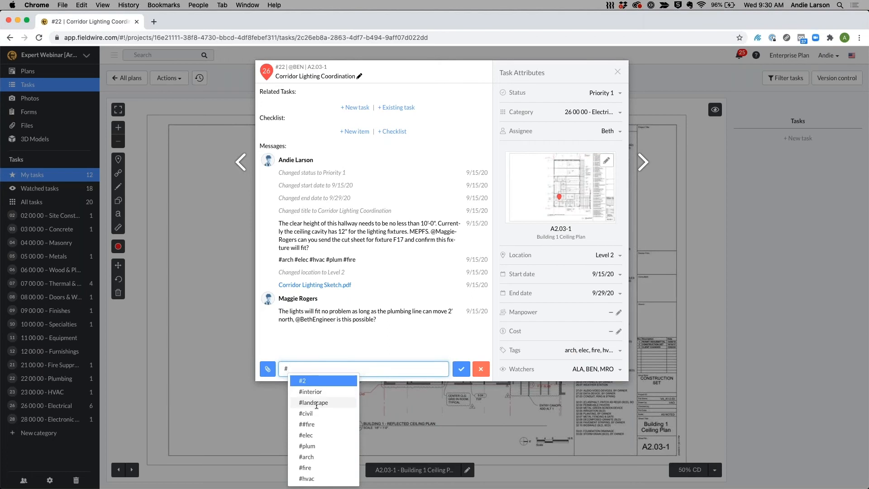
left_click(313, 413)
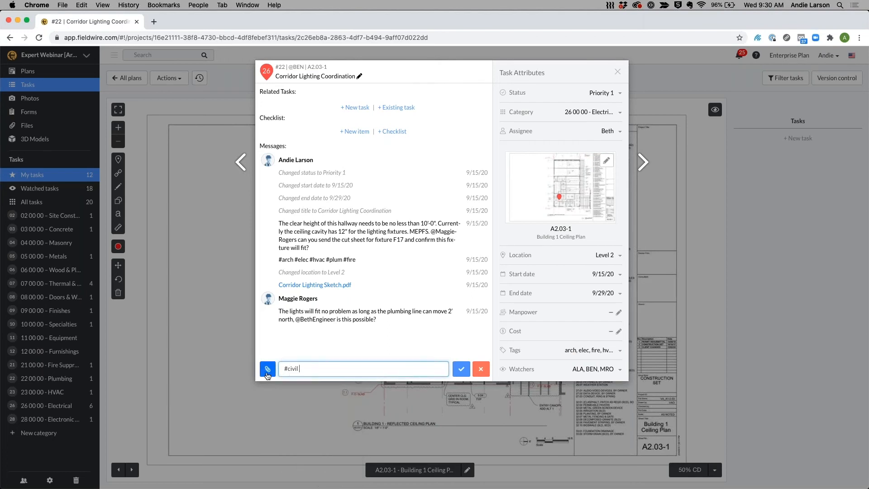
left_click(461, 369)
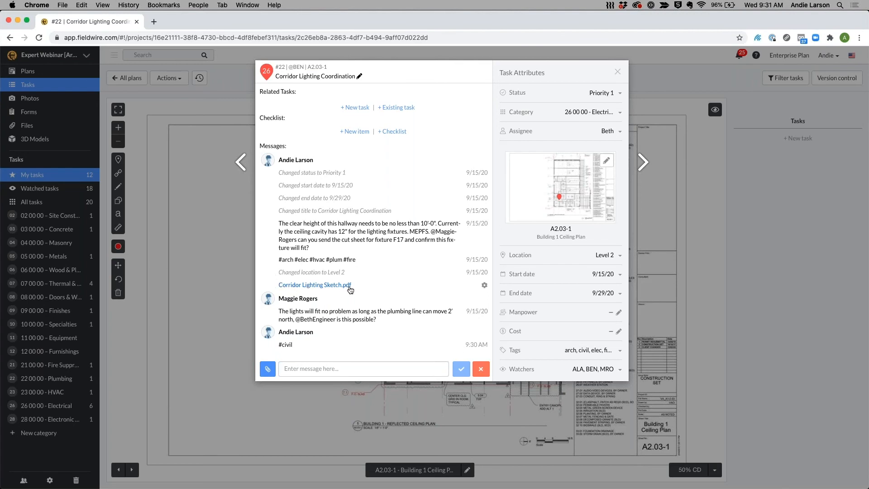
mouse_move(269, 313)
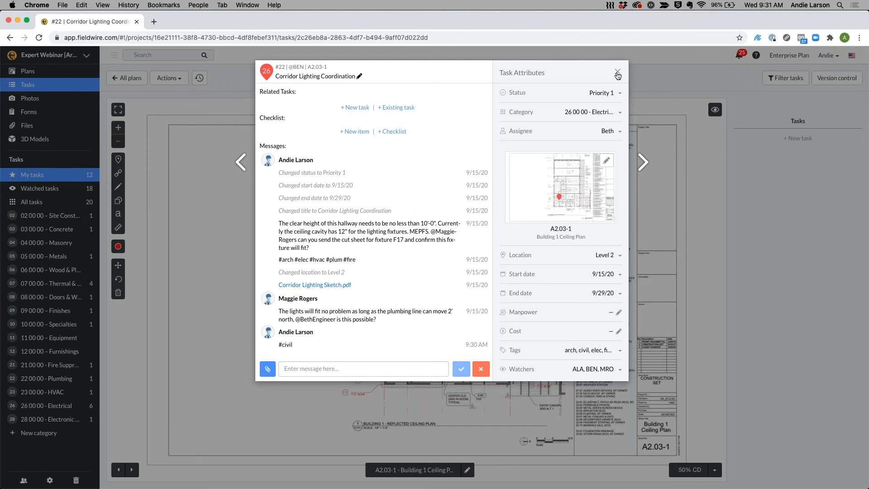
Close the plan sheet and switch to the project's Tasks board.
left_click(617, 74)
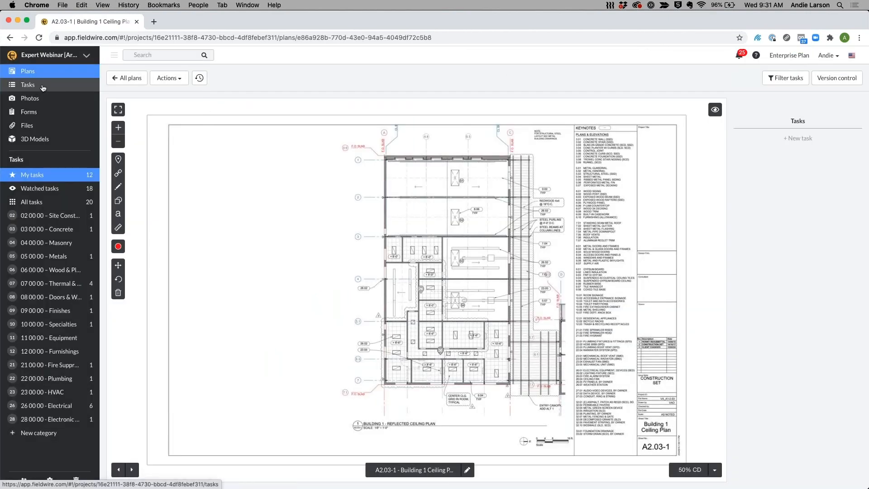
left_click(27, 84)
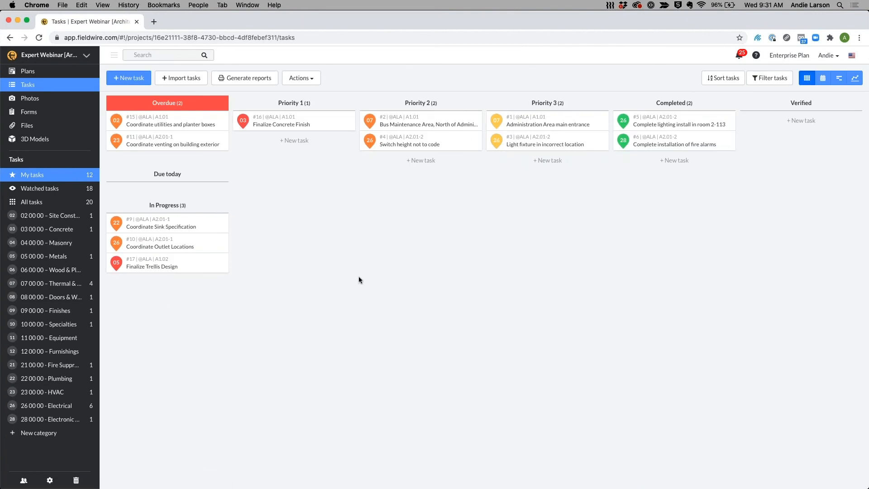
mouse_move(243, 277)
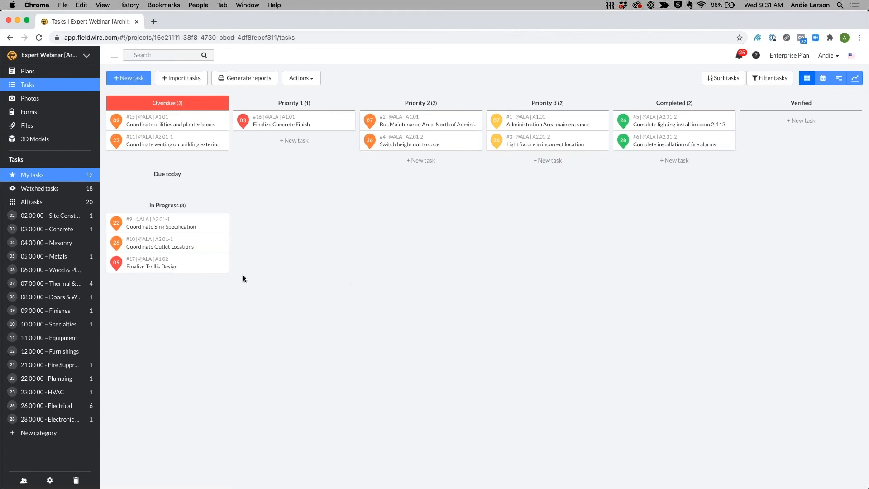
mouse_move(60, 380)
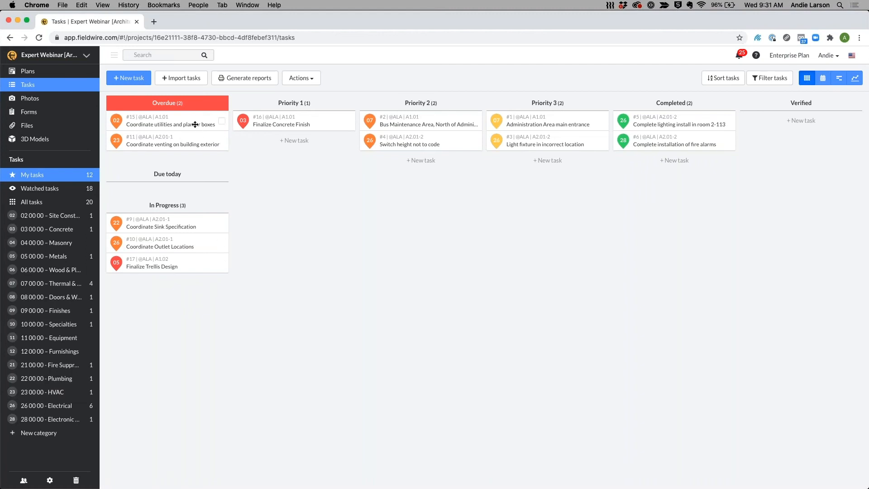
Open the #15 Coordinate utilities and planter boxes card from Overdue.
left_click(171, 121)
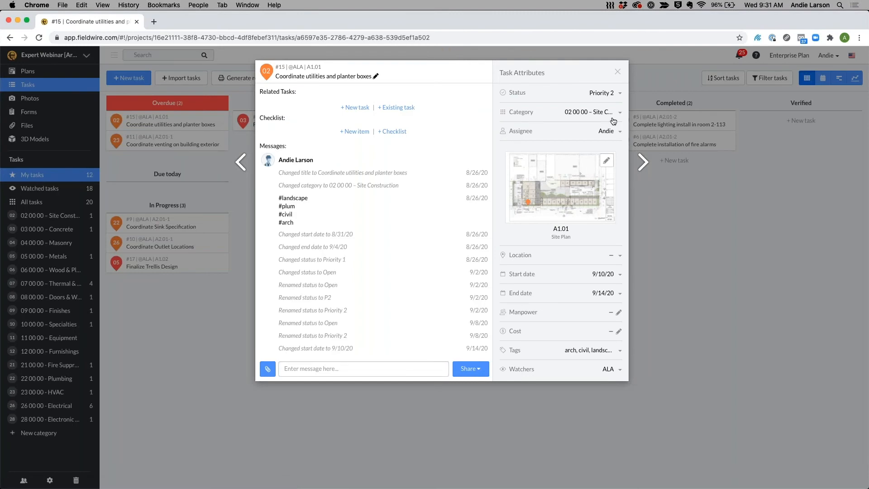
mouse_move(492, 135)
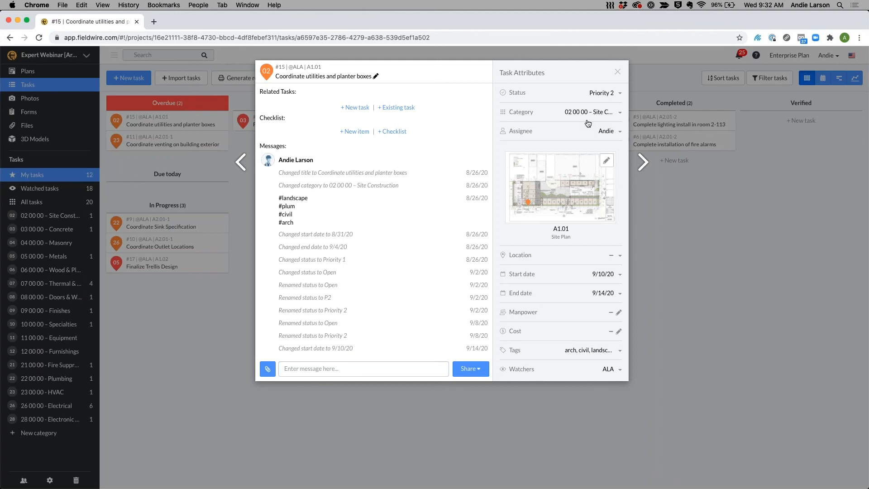
mouse_move(563, 136)
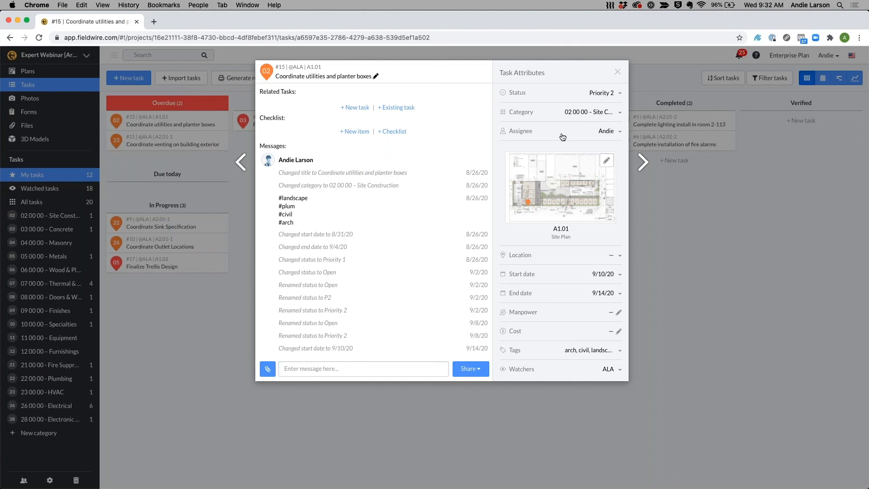
mouse_move(565, 134)
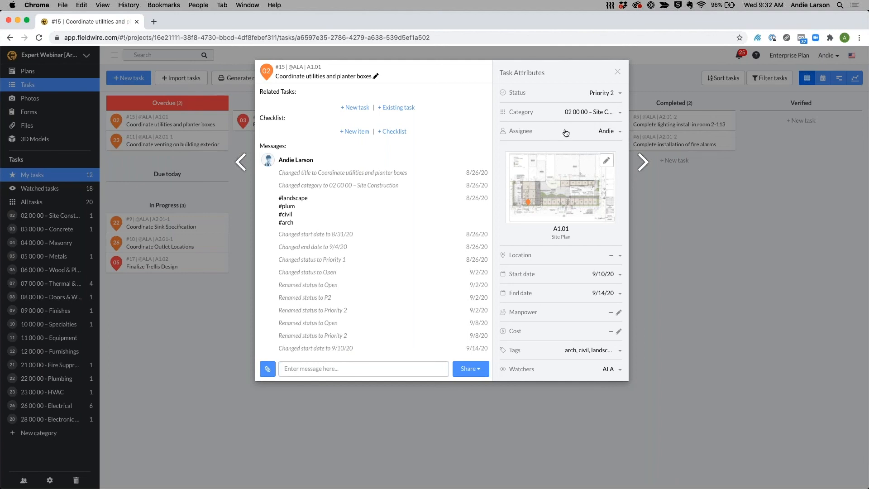
Reassign task #15 to Beth Engineer.
left_click(604, 130)
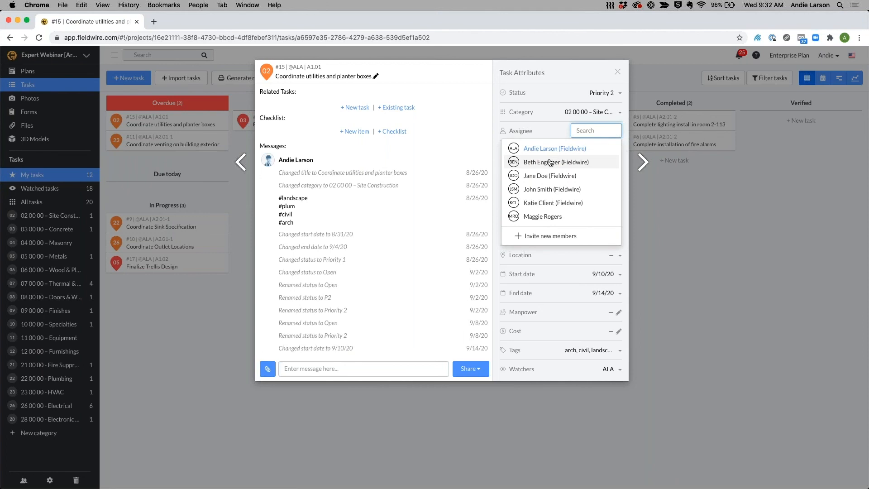
left_click(556, 162)
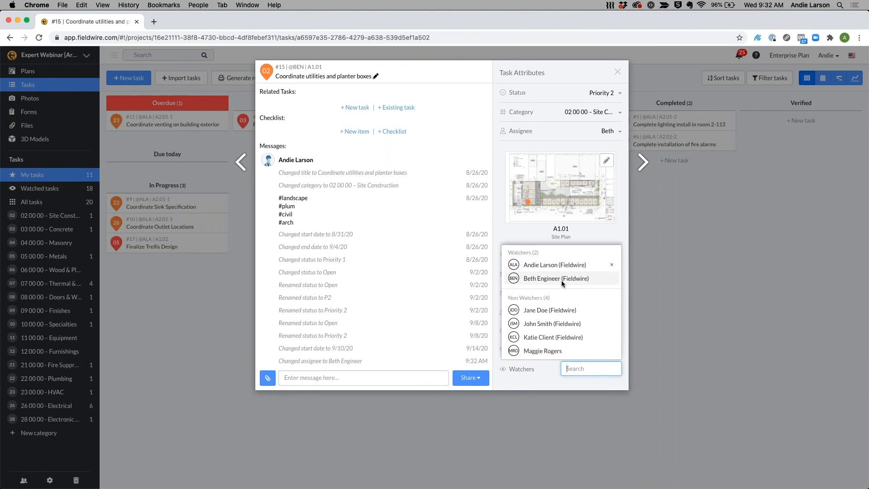
mouse_move(554, 265)
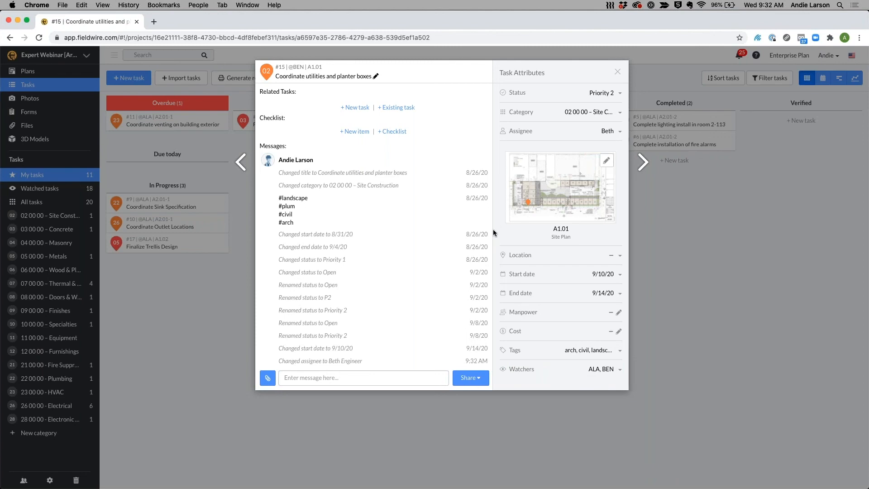
mouse_move(627, 379)
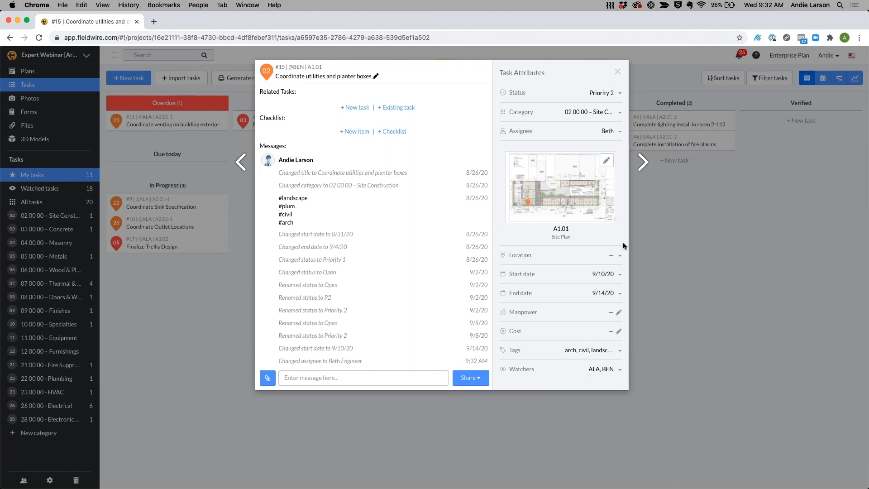
mouse_move(608, 129)
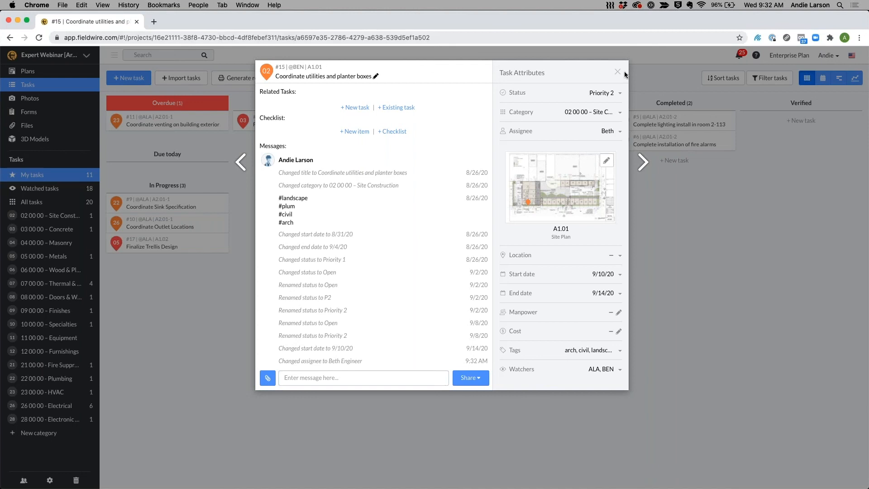
Close task #15's details, leaving My tasks at 11.
left_click(617, 72)
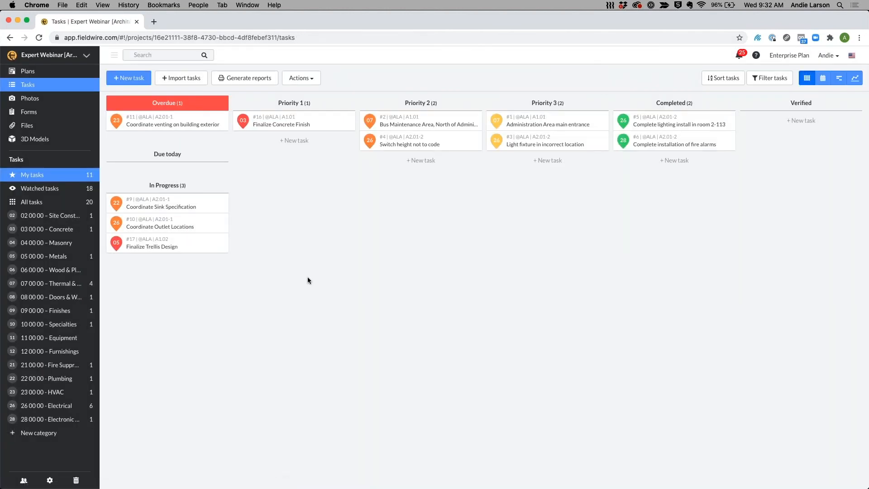
mouse_move(286, 257)
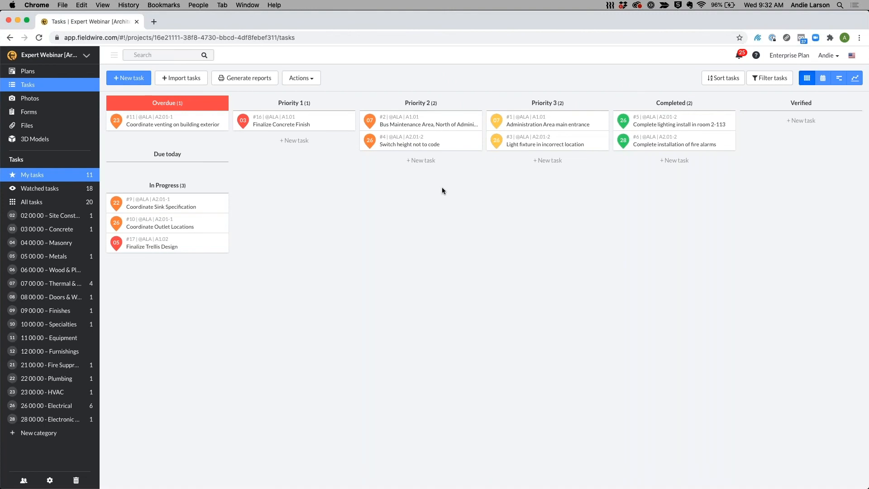
mouse_move(338, 233)
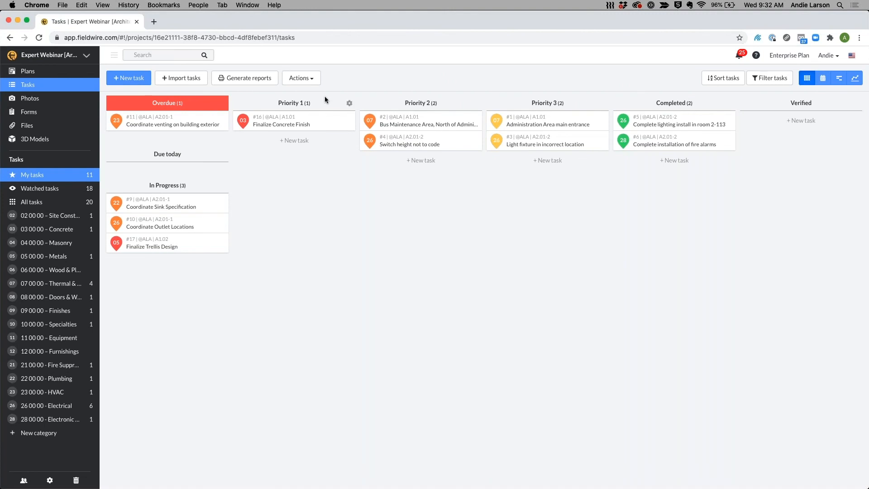
mouse_move(293, 113)
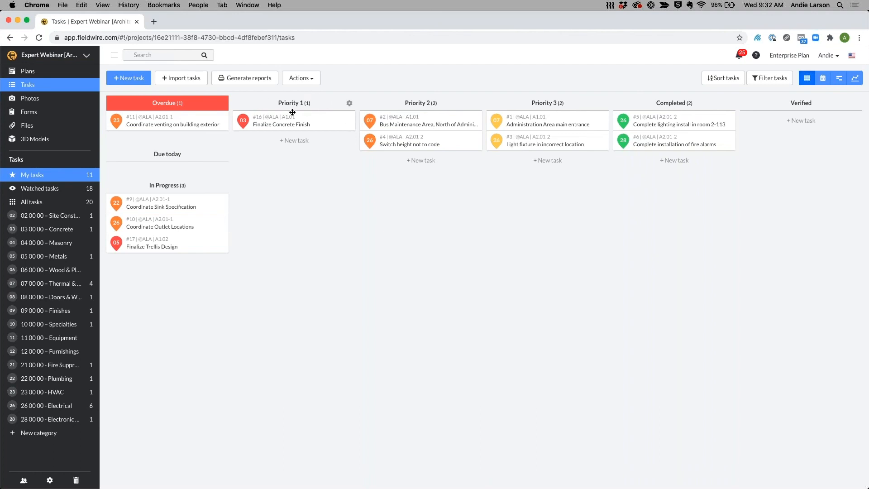
mouse_move(303, 111)
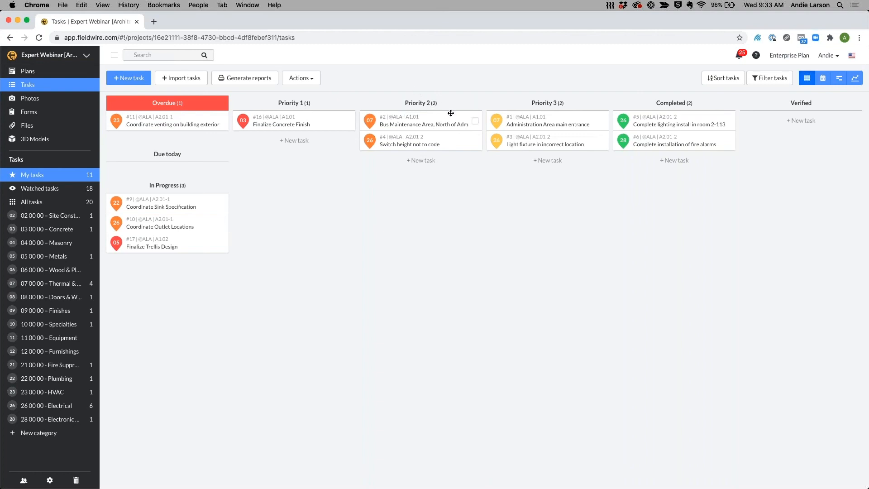
mouse_move(561, 111)
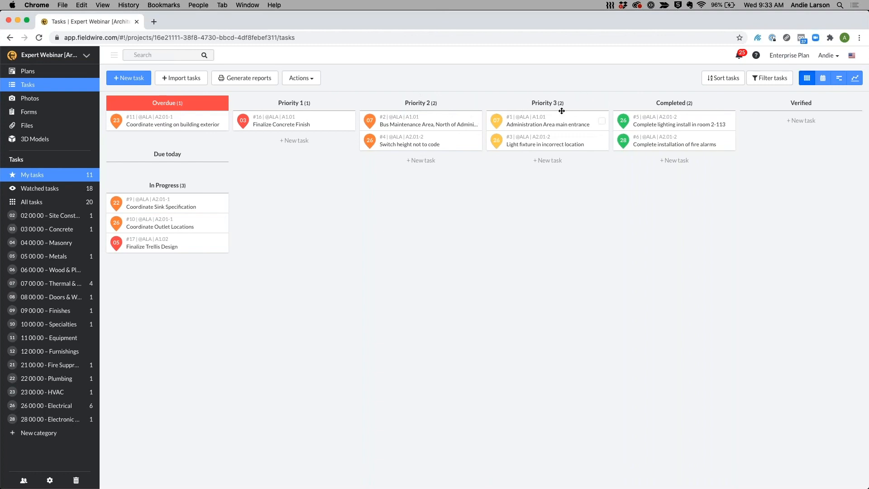
mouse_move(690, 102)
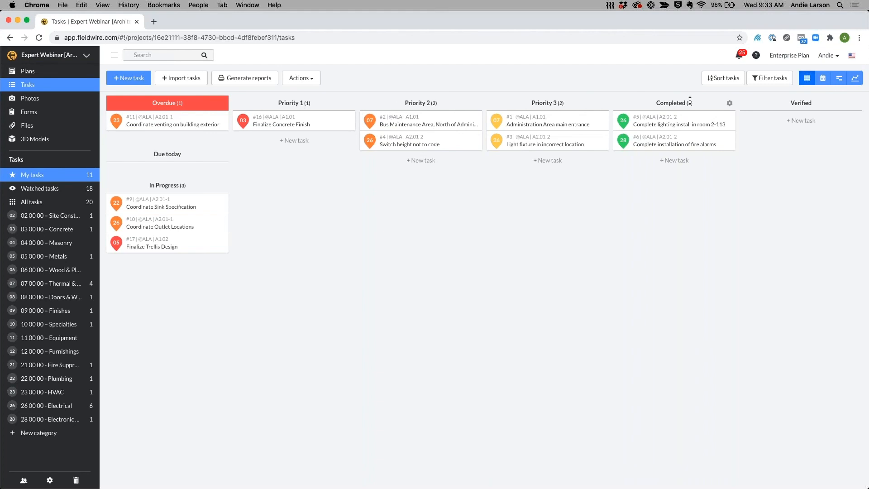
mouse_move(668, 124)
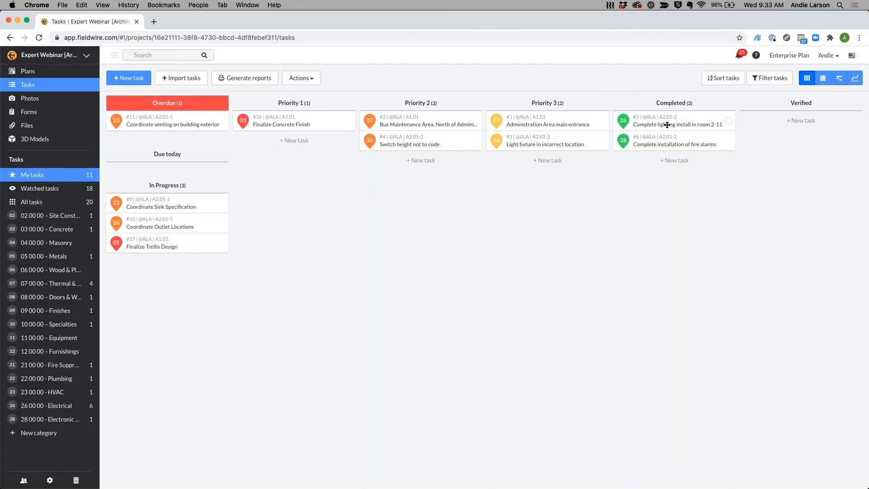
mouse_move(668, 124)
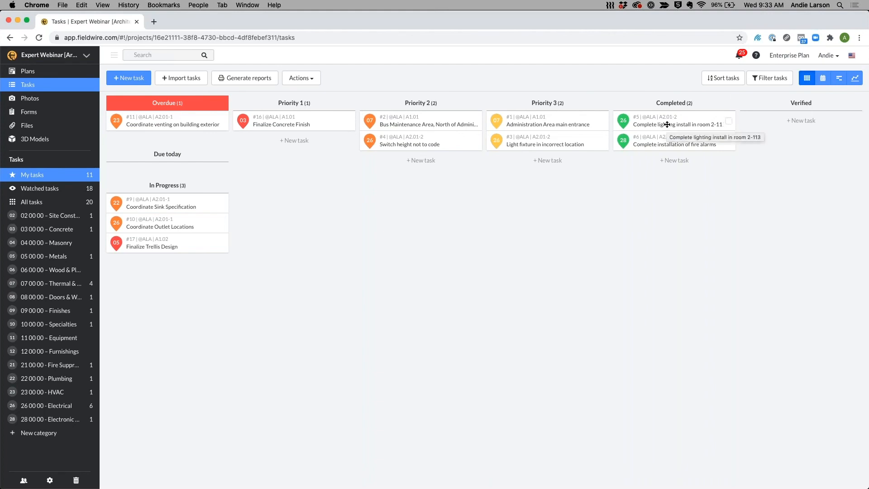
Set task #5, Complete lighting install in room 2-113, to Verified.
left_click(679, 124)
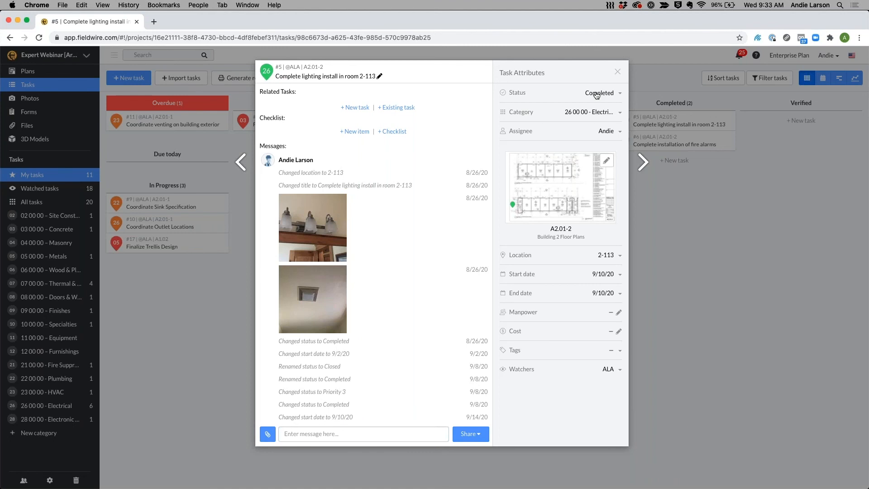
left_click(598, 92)
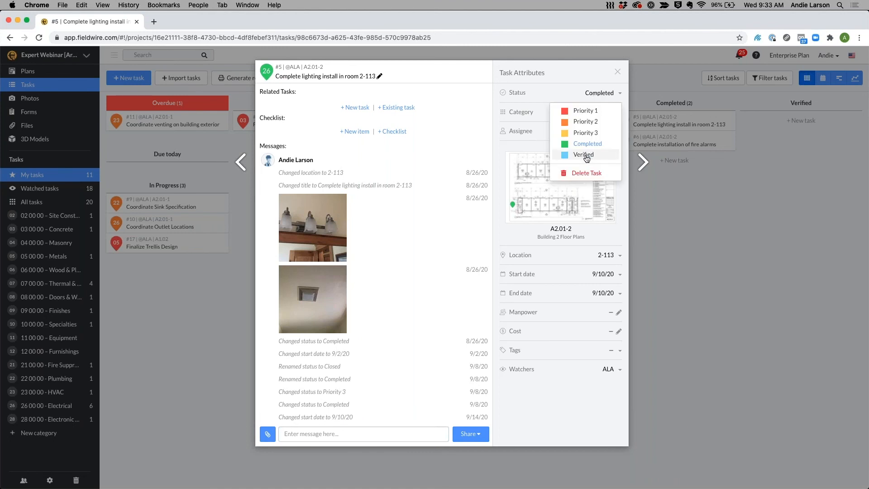
left_click(583, 154)
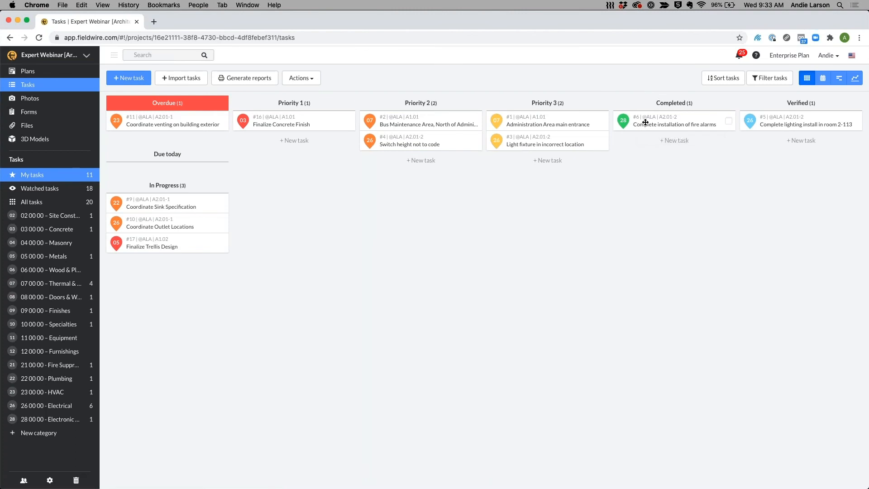
Drag task #6, Complete installation of fire alarms, from Completed into Verified.
left_click_drag(674, 121, 798, 145)
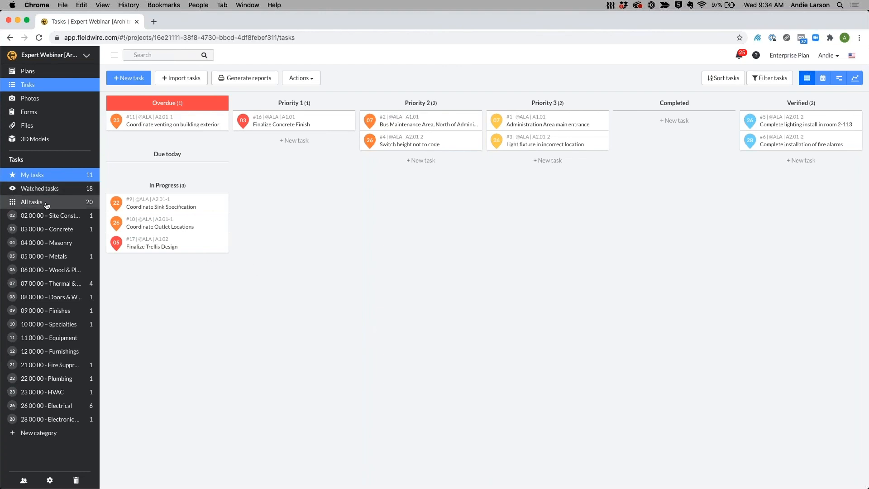
Switch the board to All tasks to show all 20 project tasks, including teammates' work.
left_click(31, 202)
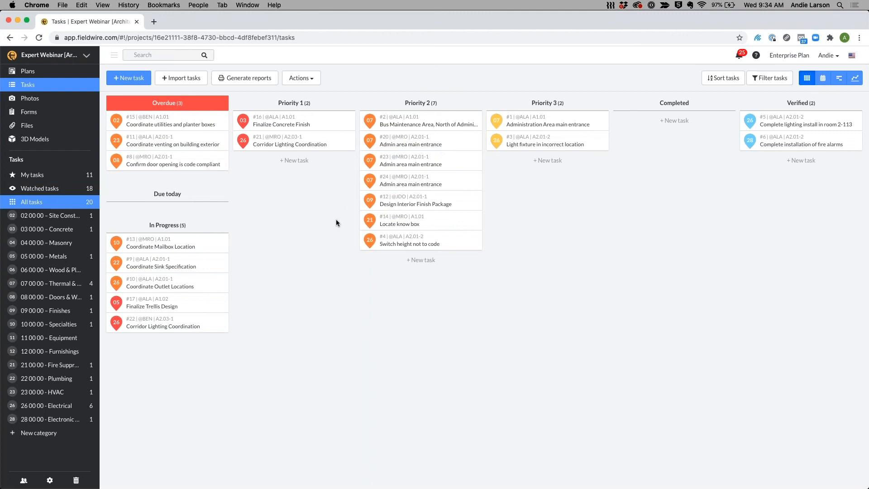
mouse_move(371, 312)
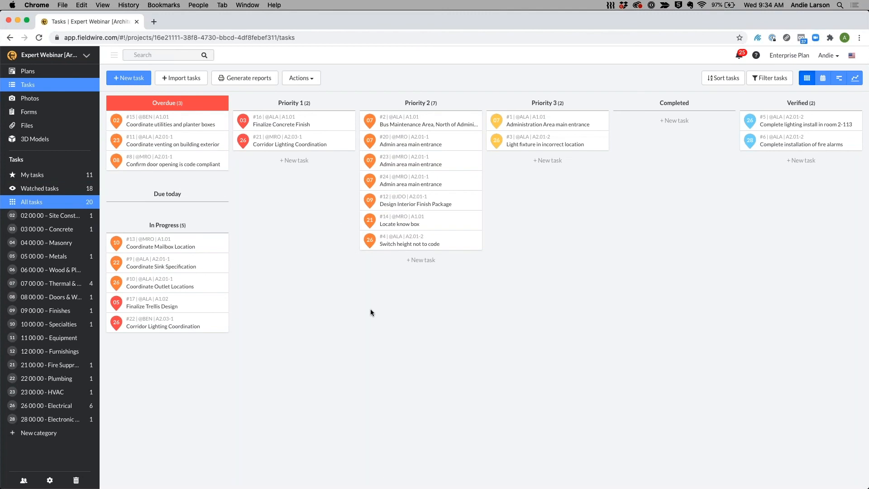